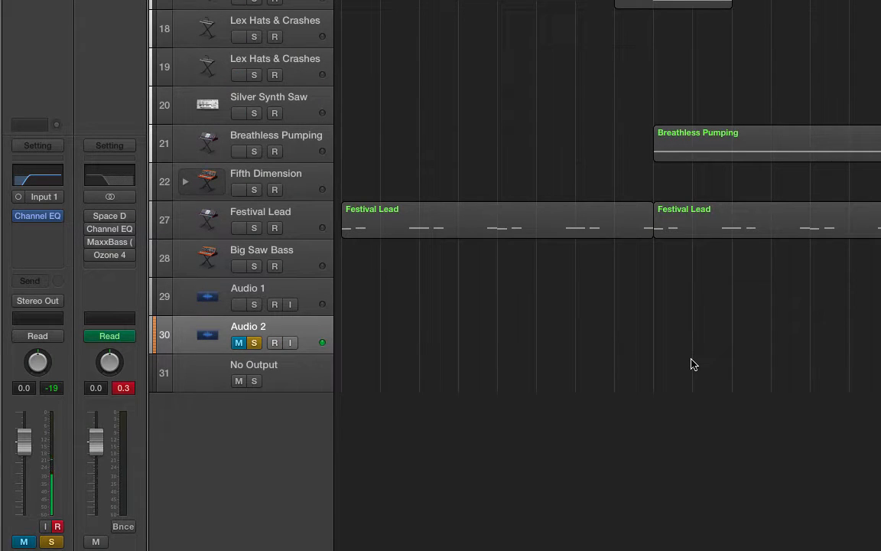
Step: Select the Audio 2 track and record a short audio region near the project start
{"action": "left_click", "coordinate": [274, 342]}
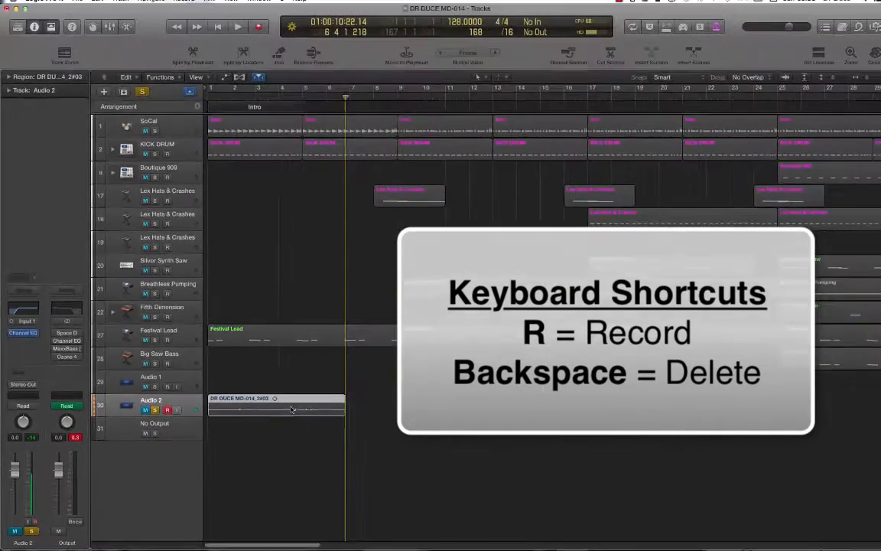
Step: Delete the recorded region from Audio 2 and confirm removing its file from disk
{"action": "key", "text": "backspace"}
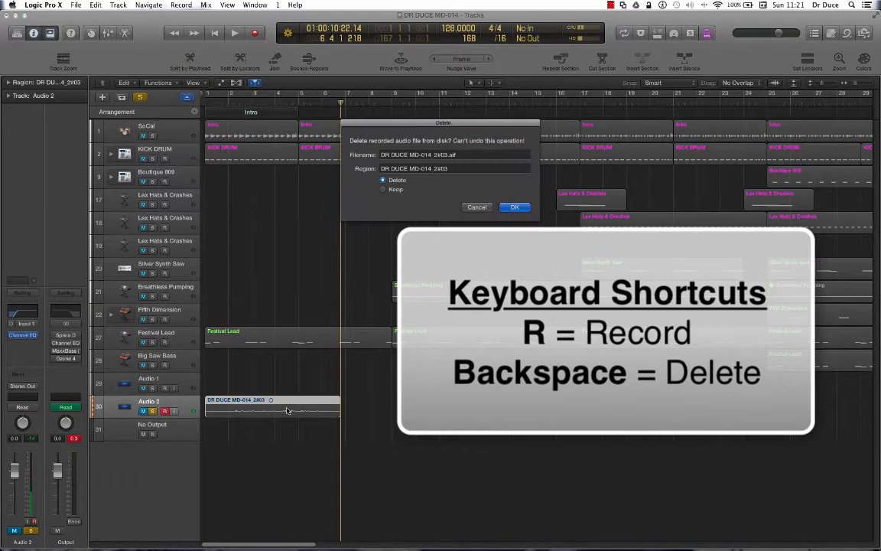
{"action": "left_click", "coordinate": [514, 207]}
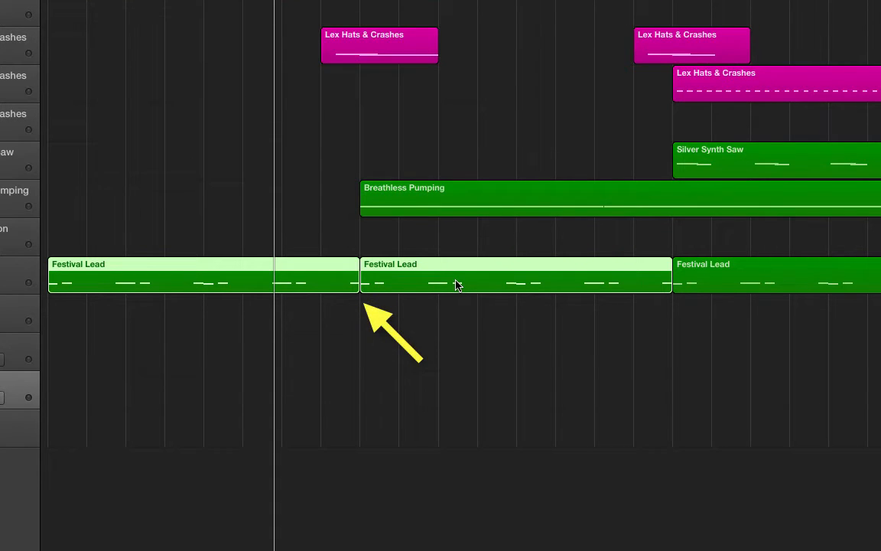
Step: Join the two adjacent Festival Lead MIDI regions into one region with J
{"action": "key", "text": "j"}
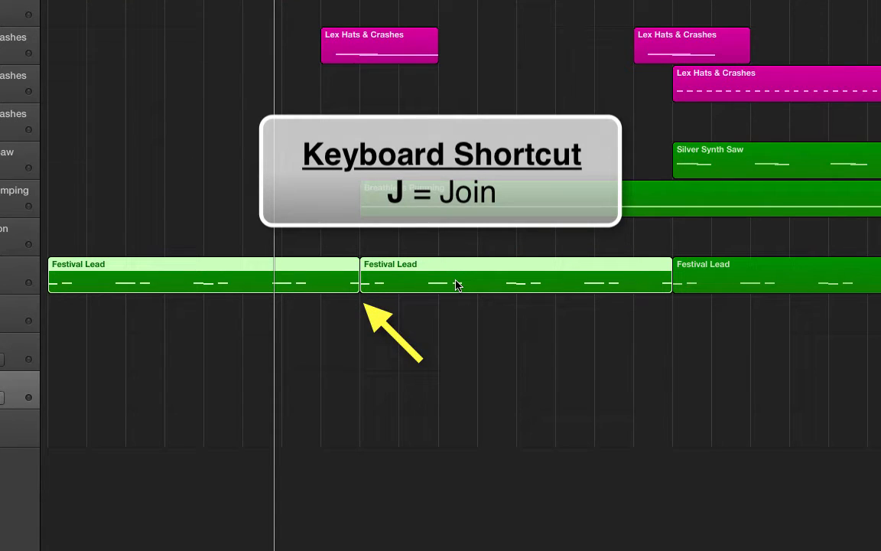
{"action": "key", "text": "j"}
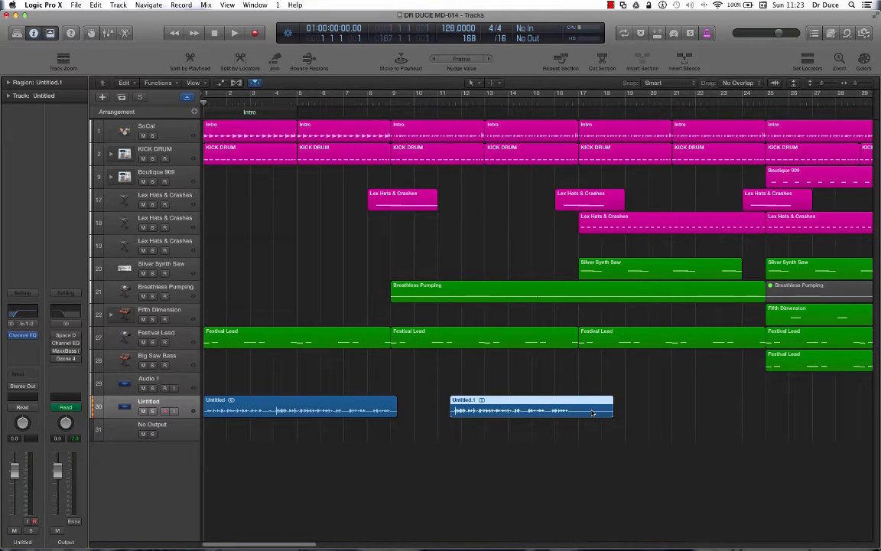
Step: Select both audio regions on the Untitled track together, ready to join
{"action": "key", "text": "j"}
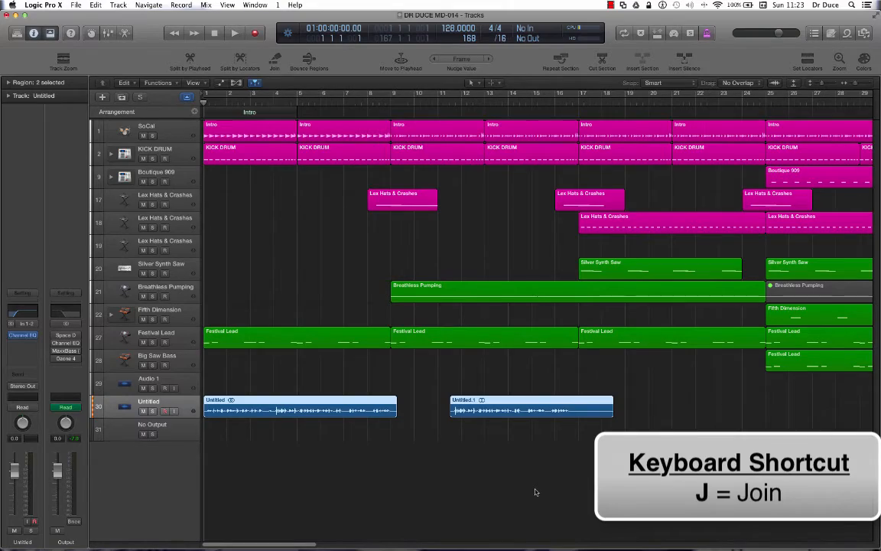
Step: Join the two Untitled audio regions, approving creation of a new audio file
{"action": "key", "text": "j"}
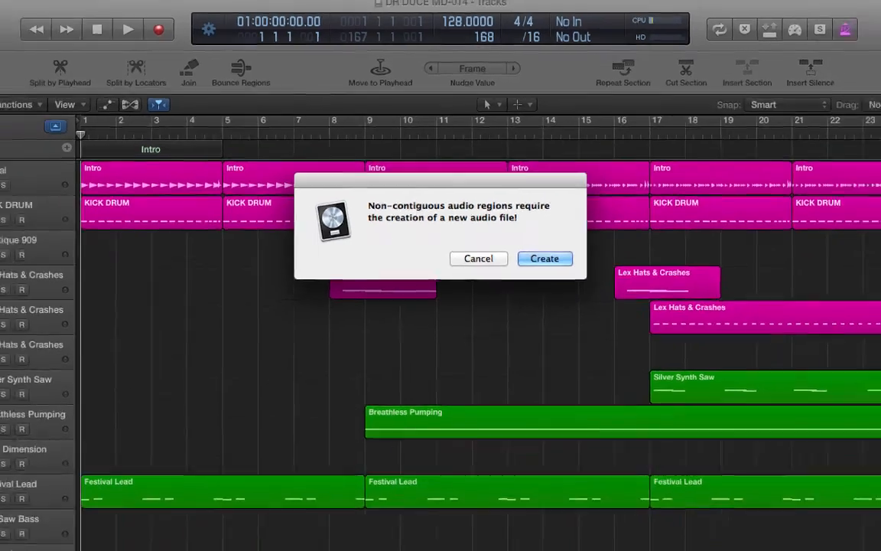
{"action": "left_click", "coordinate": [544, 257]}
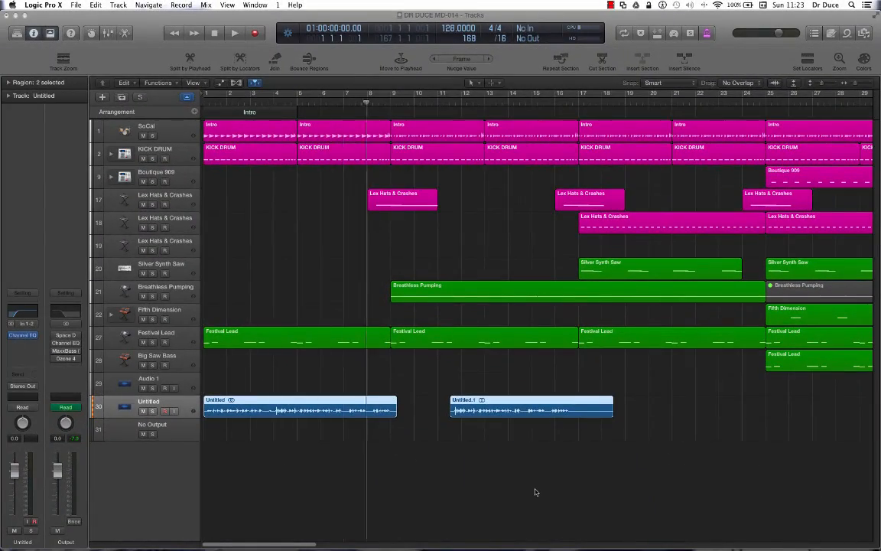